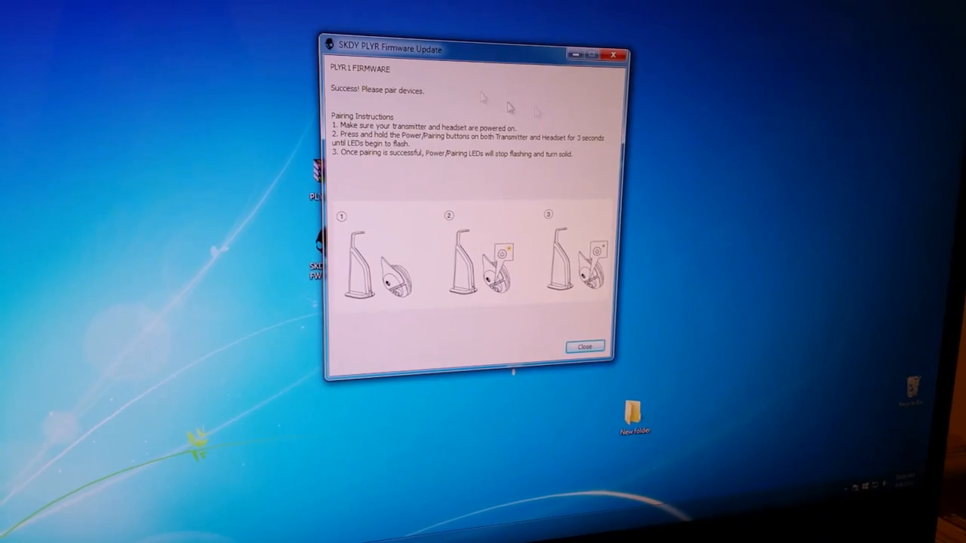
Dismiss the pairing notice and relaunch the updater showing transmitter v109 and headset 33
left_click(584, 346)
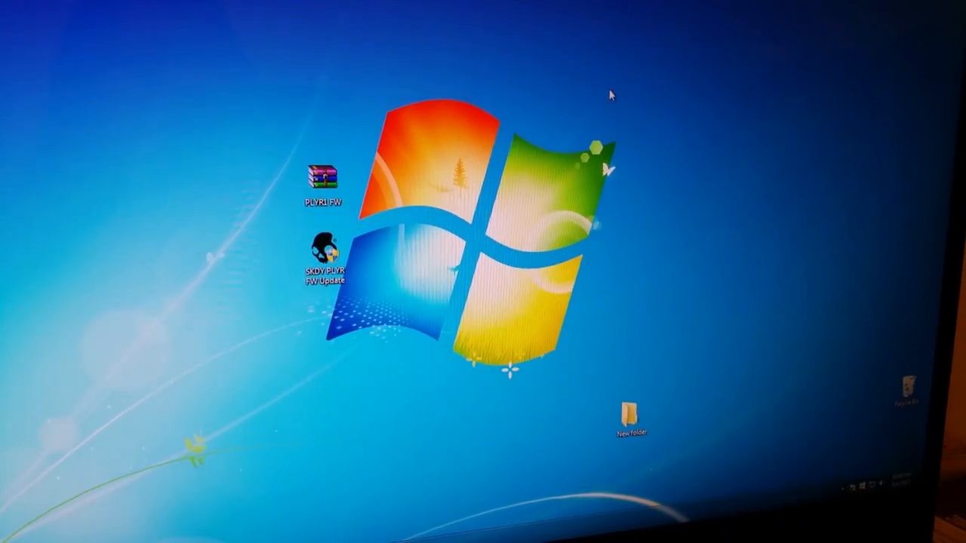
double_click(318, 253)
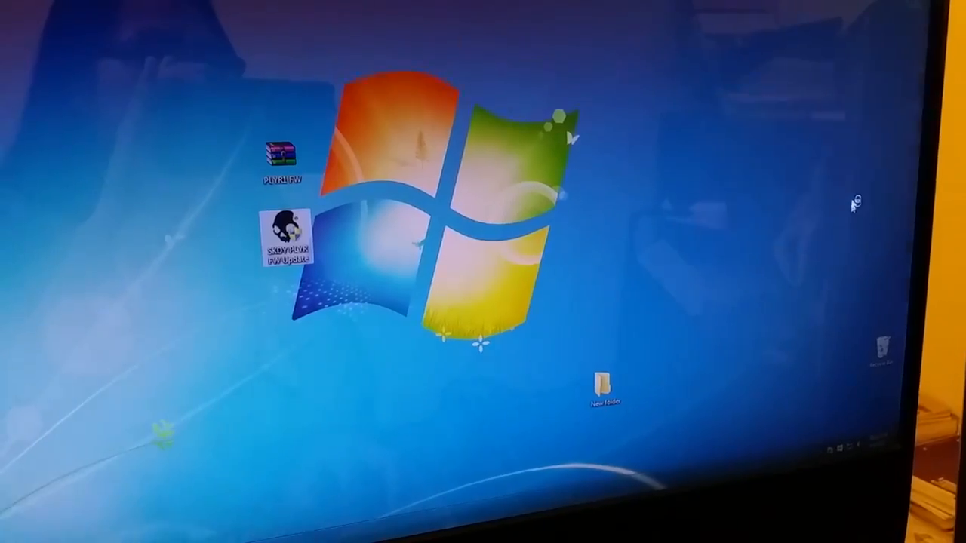
double_click(285, 241)
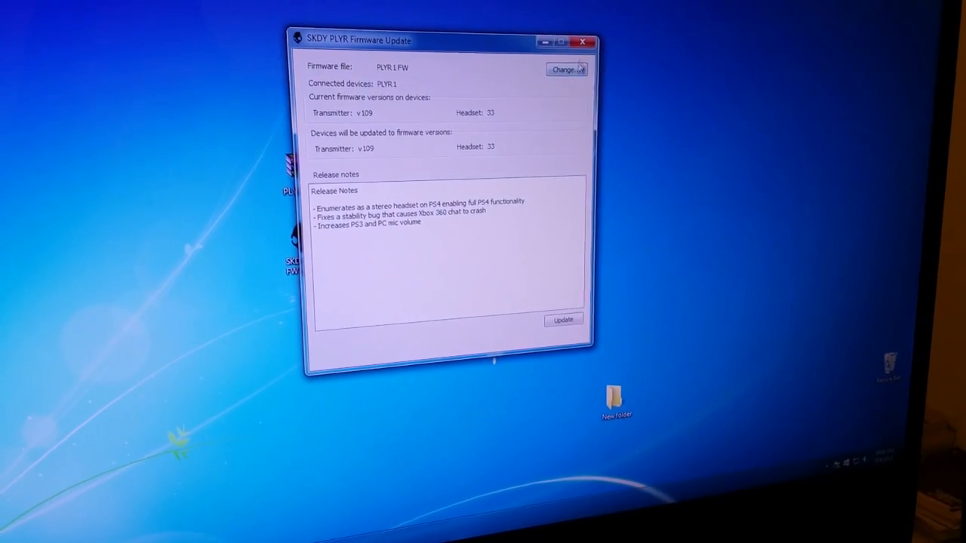
Restart the updater with UAC approval, confirm v109 and 33, then close it
left_click(582, 41)
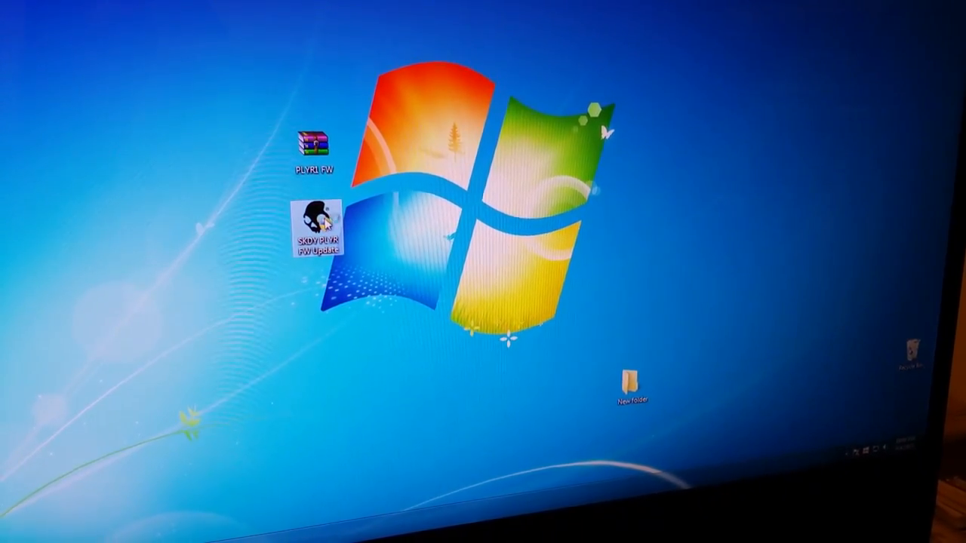
double_click(315, 227)
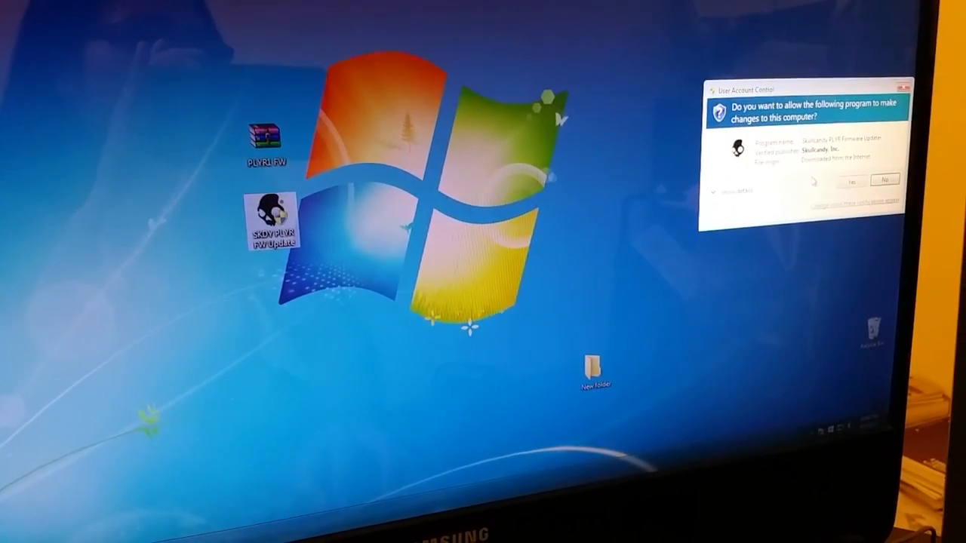
left_click(851, 181)
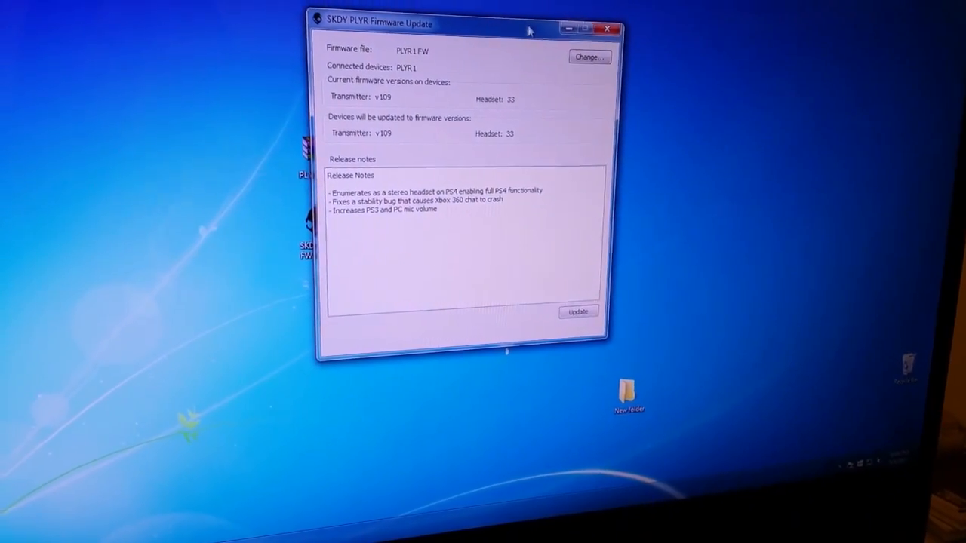
left_click(606, 29)
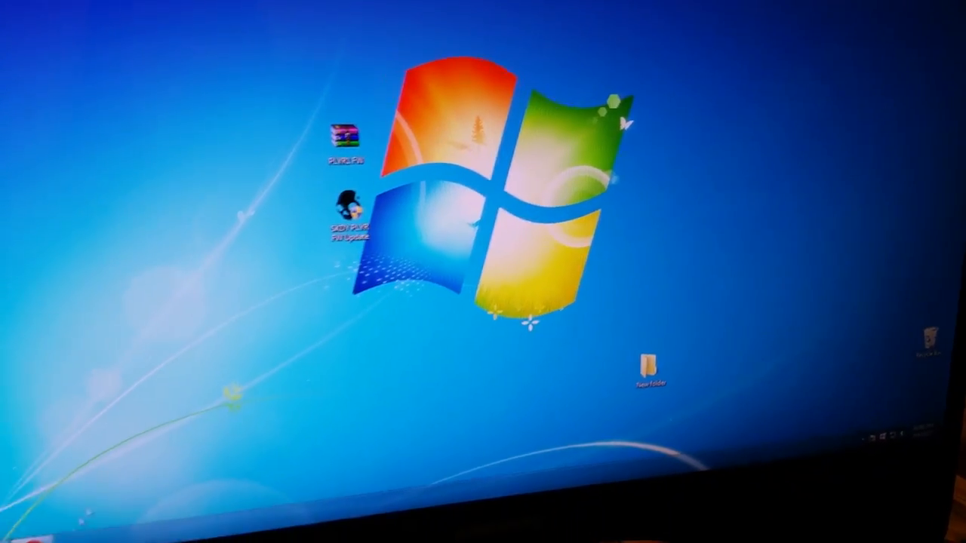
Open Devices and Printers through Control Panel's Hardware and Sound to find the Skullcandy GMX entries
left_click(87, 502)
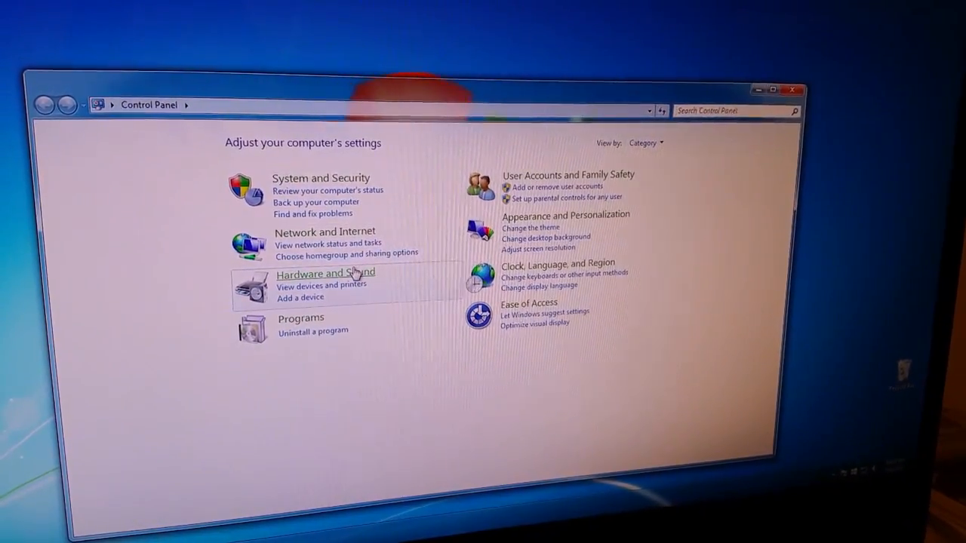
left_click(325, 272)
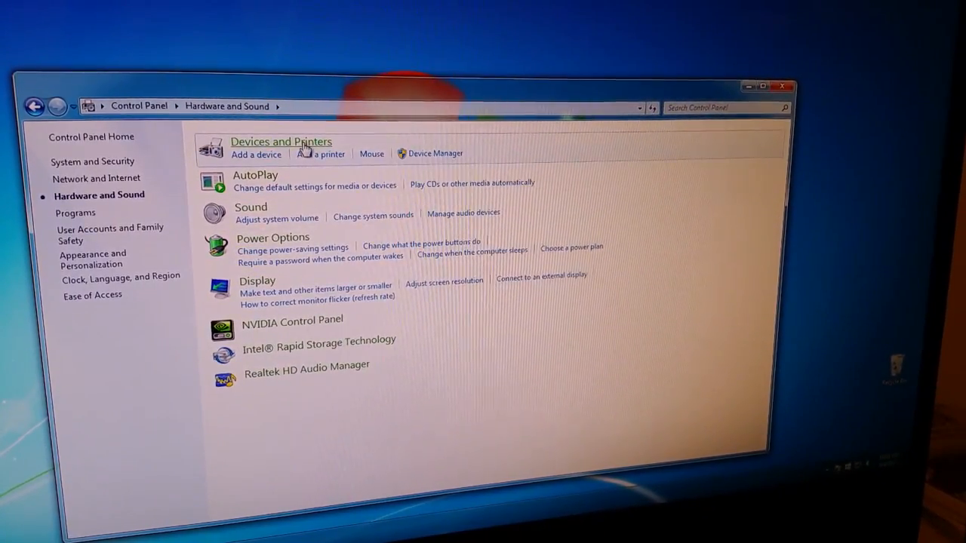
left_click(280, 142)
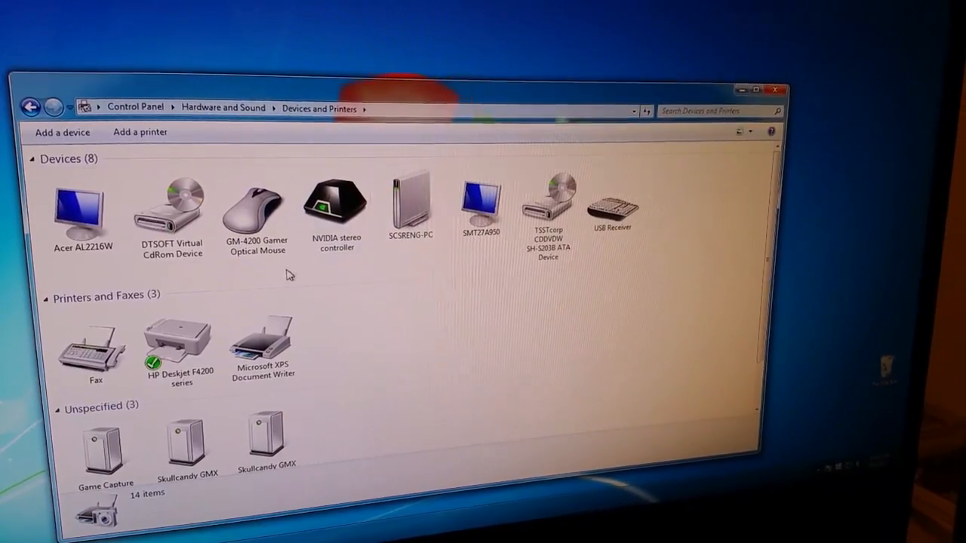